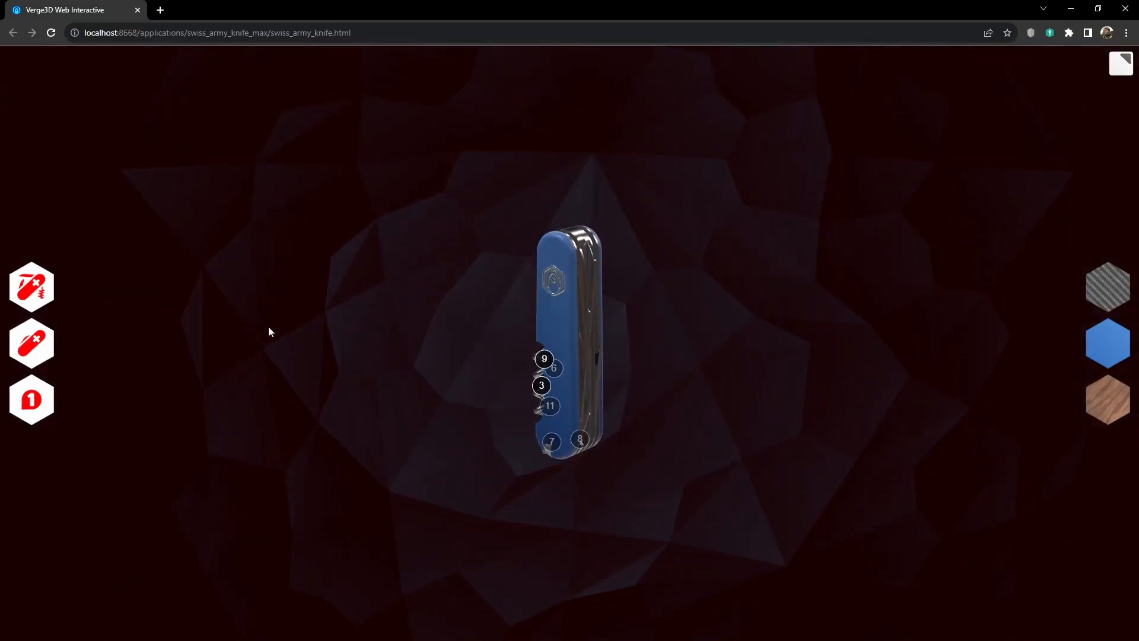
Step: Reveal the Key Ring label on one of the knife's numbered hotspots
click(33, 341)
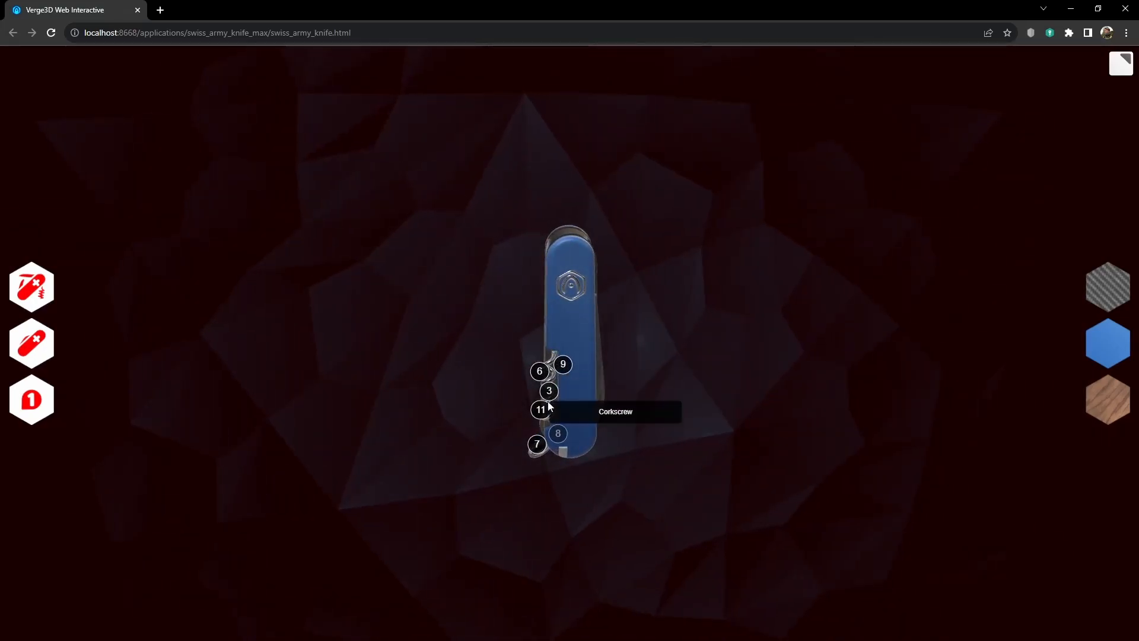
mouse_move(537, 446)
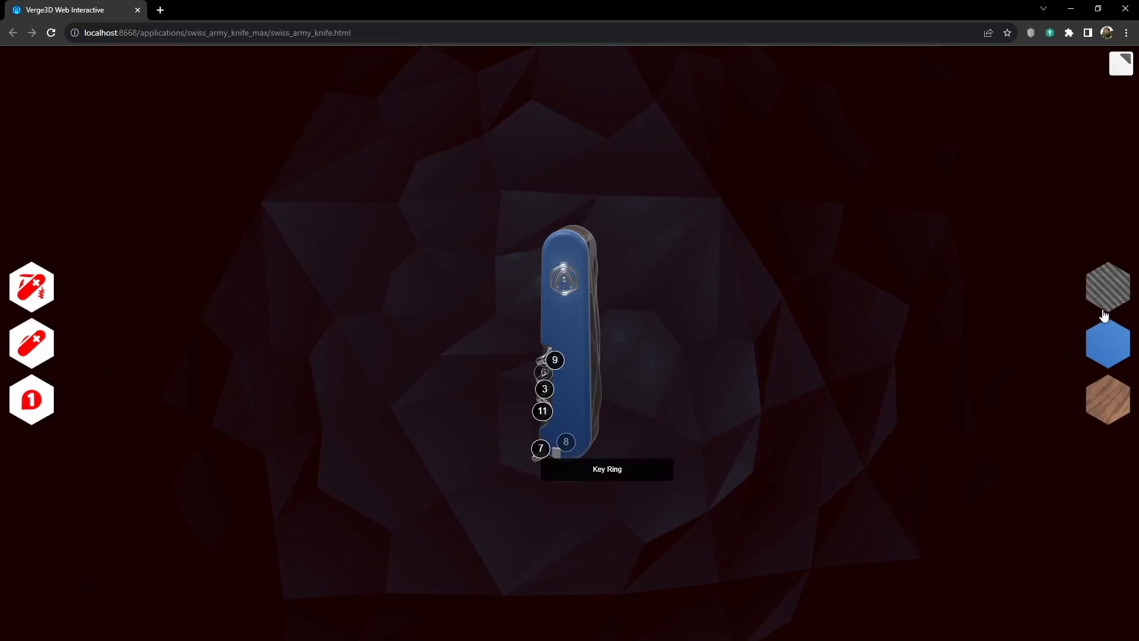
mouse_move(1107, 385)
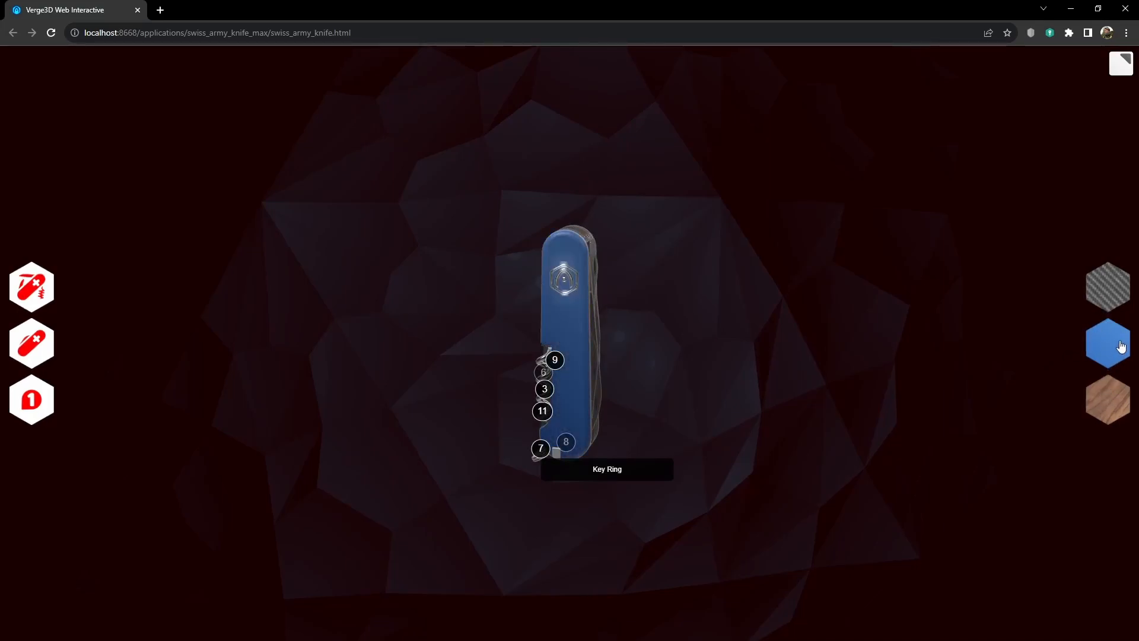
Step: Switch the knife handle from blue to the carbon fibre finish
click(1108, 286)
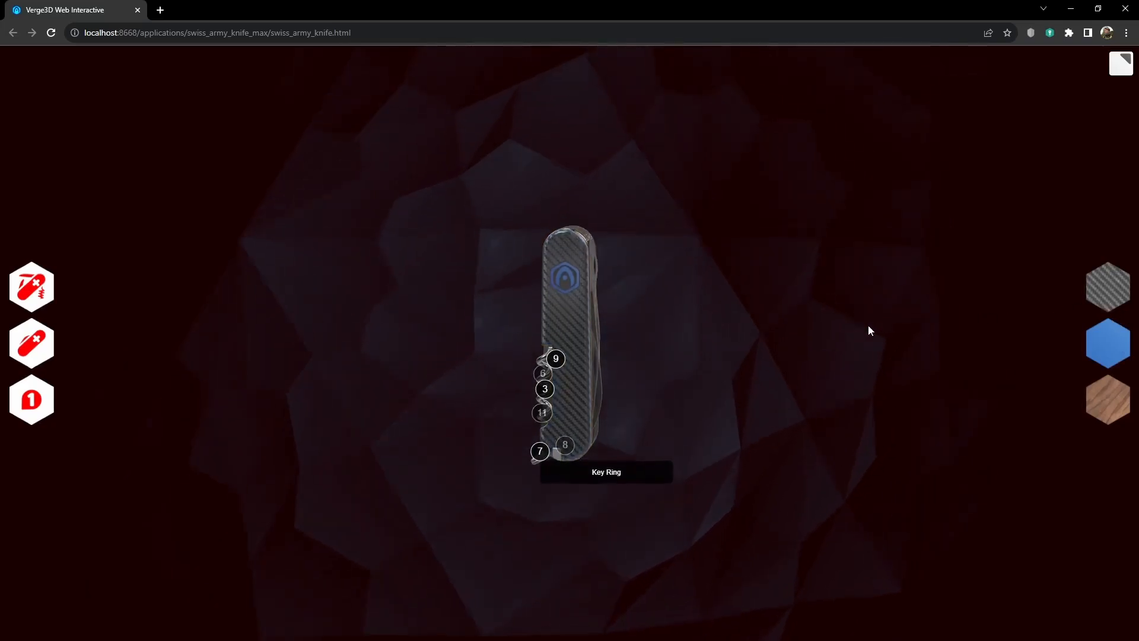